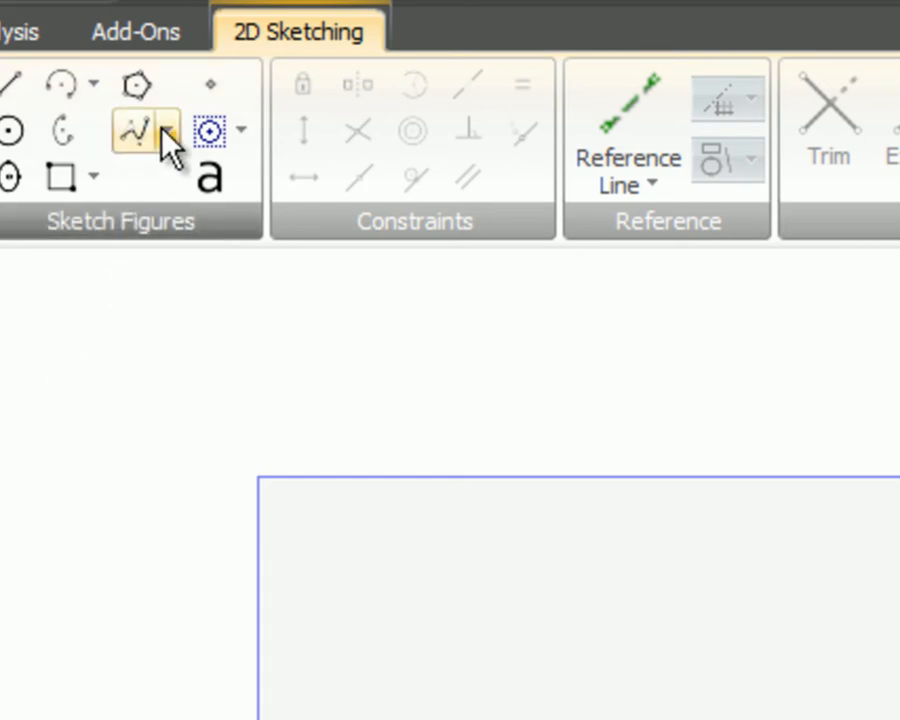
Step: Show the spline drawing and editing options in the Sketch Figures dropdown
left_click(173, 130)
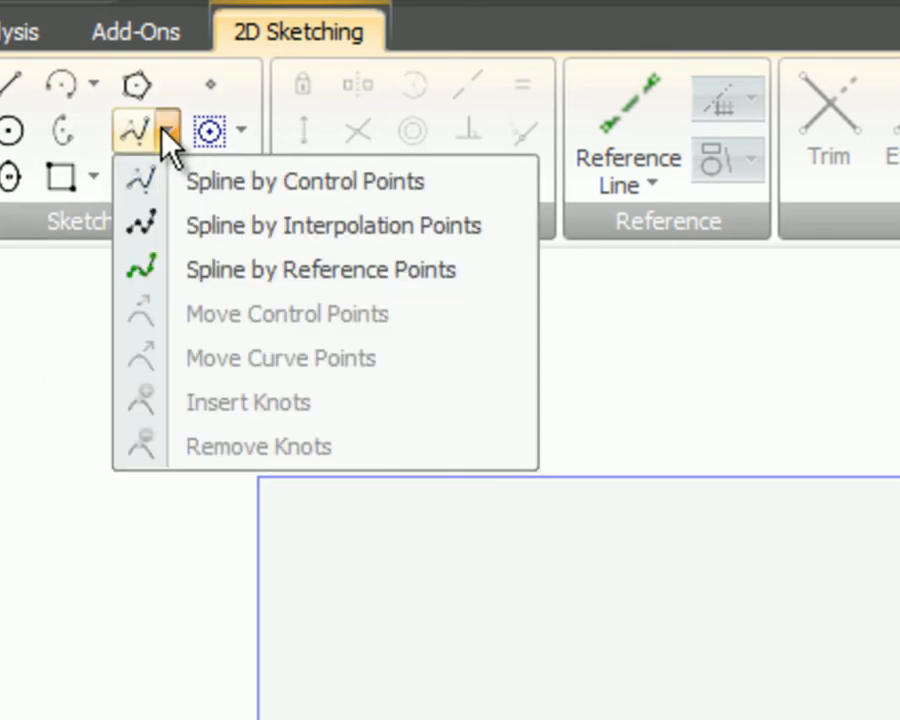
mouse_move(303, 181)
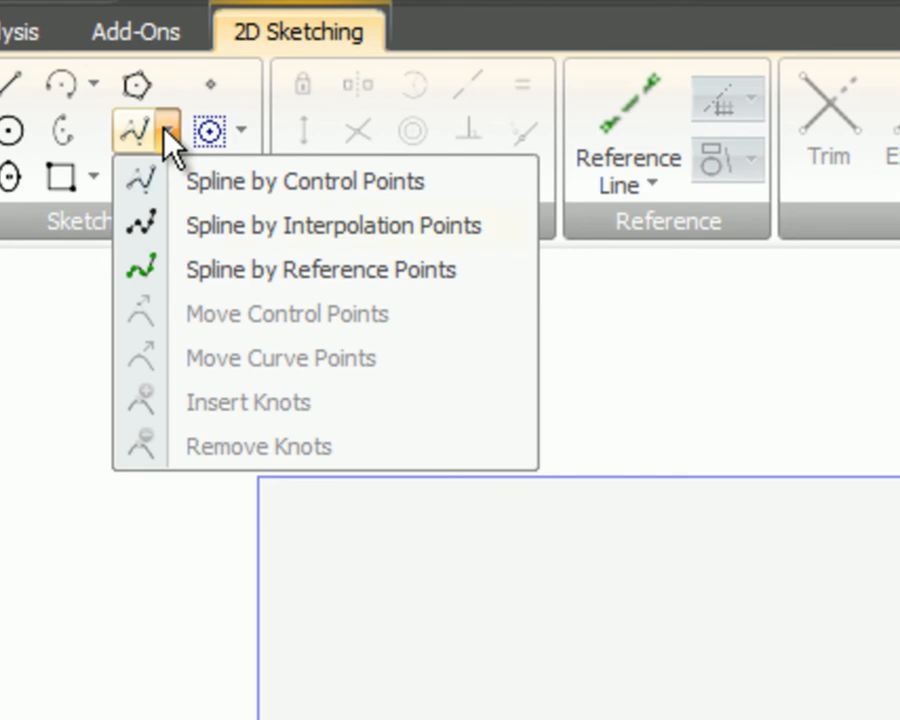
mouse_move(330, 225)
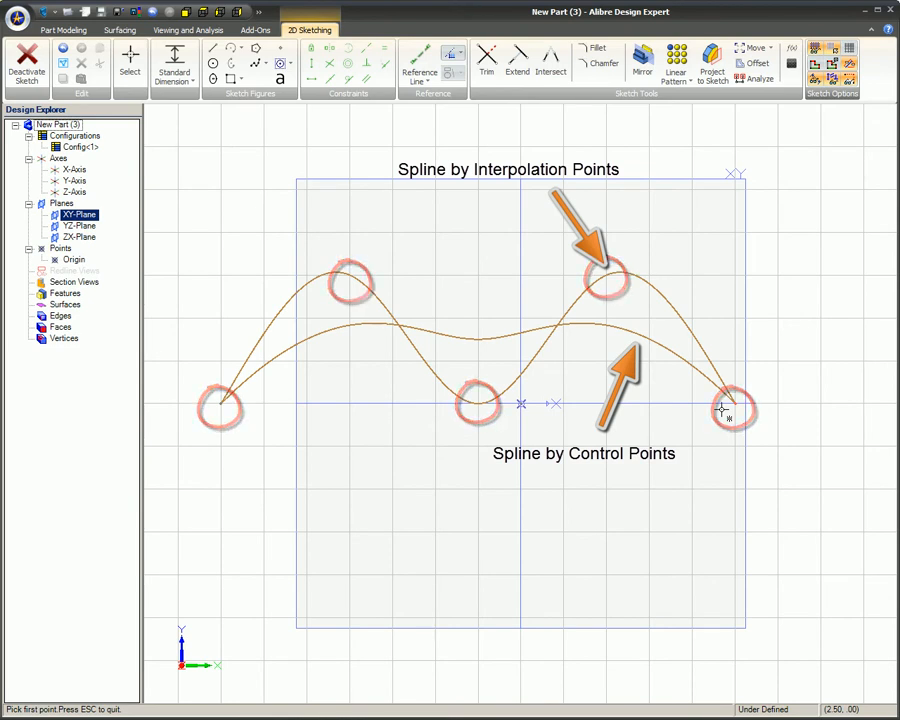
Step: Start Move Control Points to drag the control-point spline's left part below the axis
left_click(281, 64)
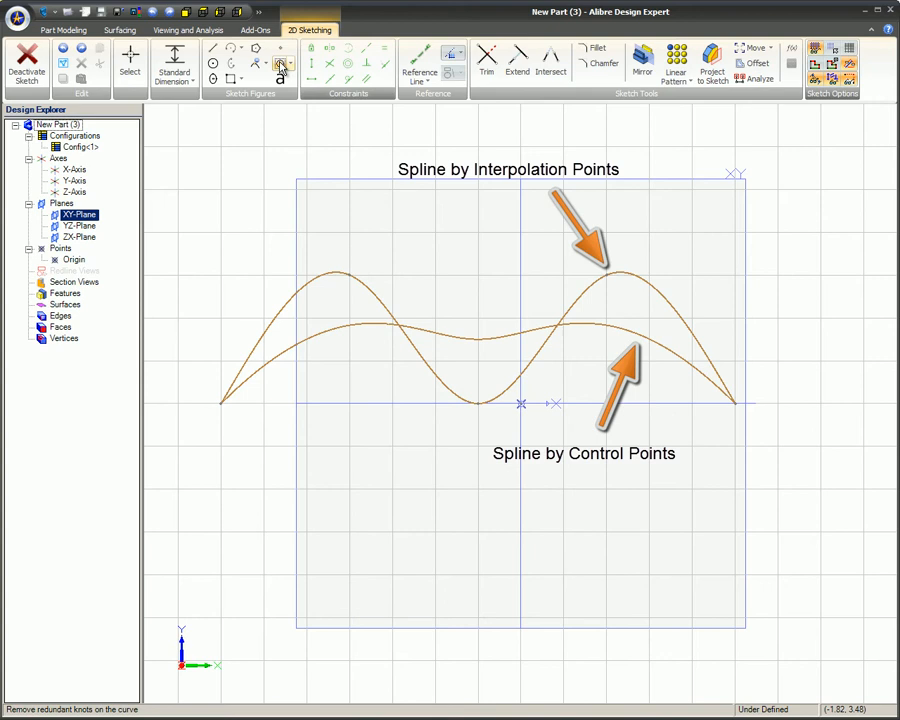
left_click(281, 63)
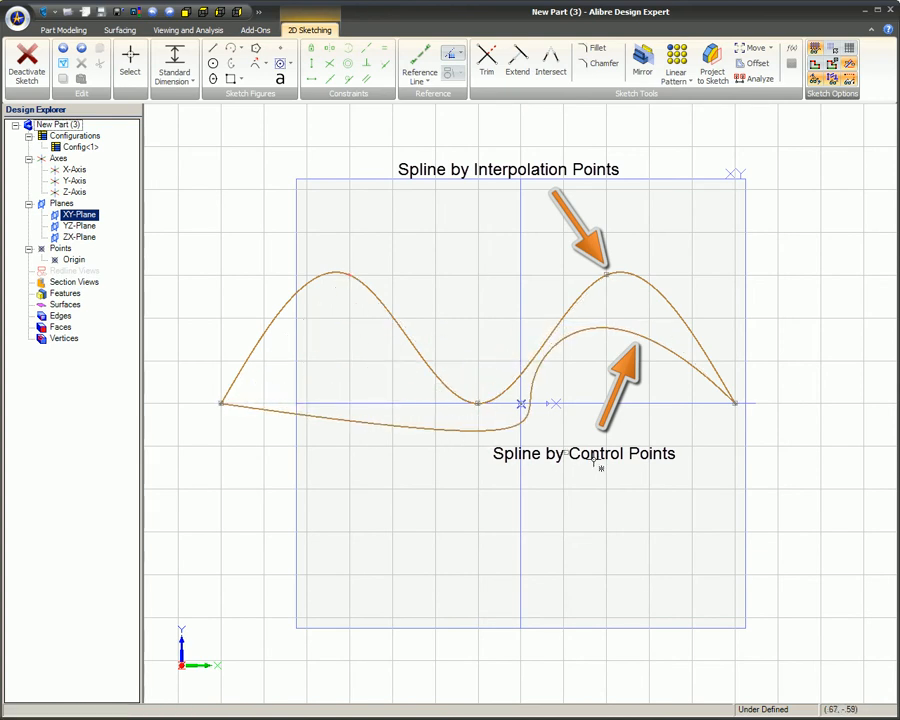
Step: Drag a curve point on B-spline<4> downward into a deeper, wavier dip
left_click(258, 64)
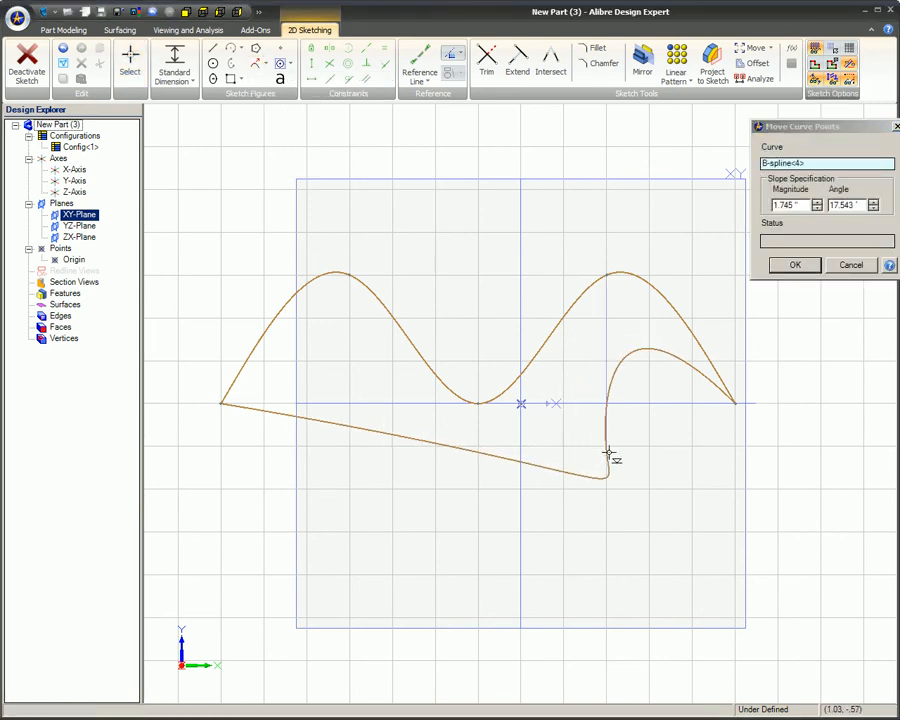
left_click_drag(605, 455, 370, 480)
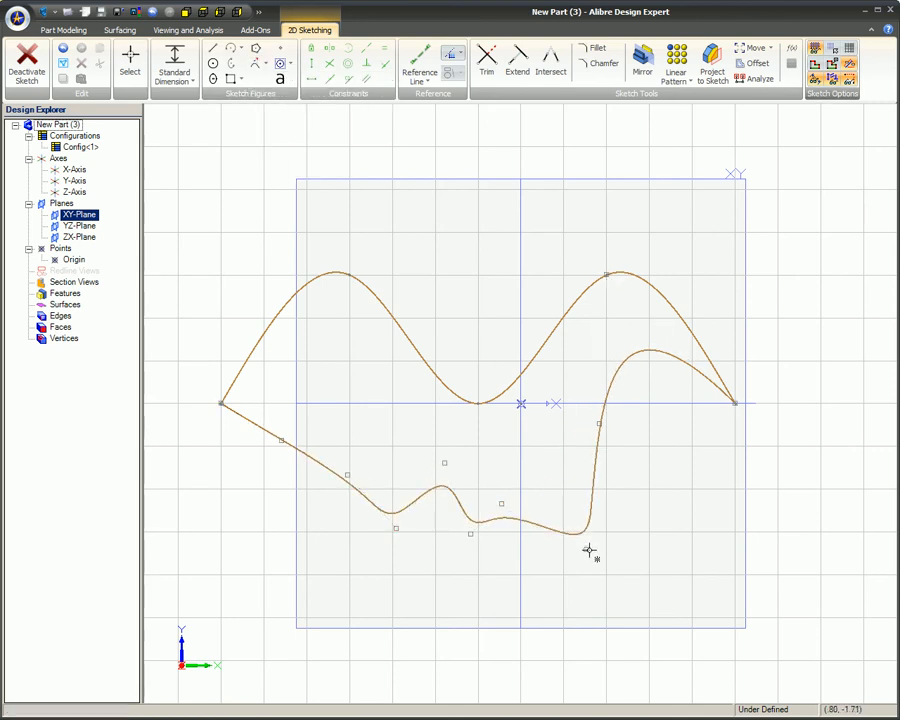
left_click(257, 63)
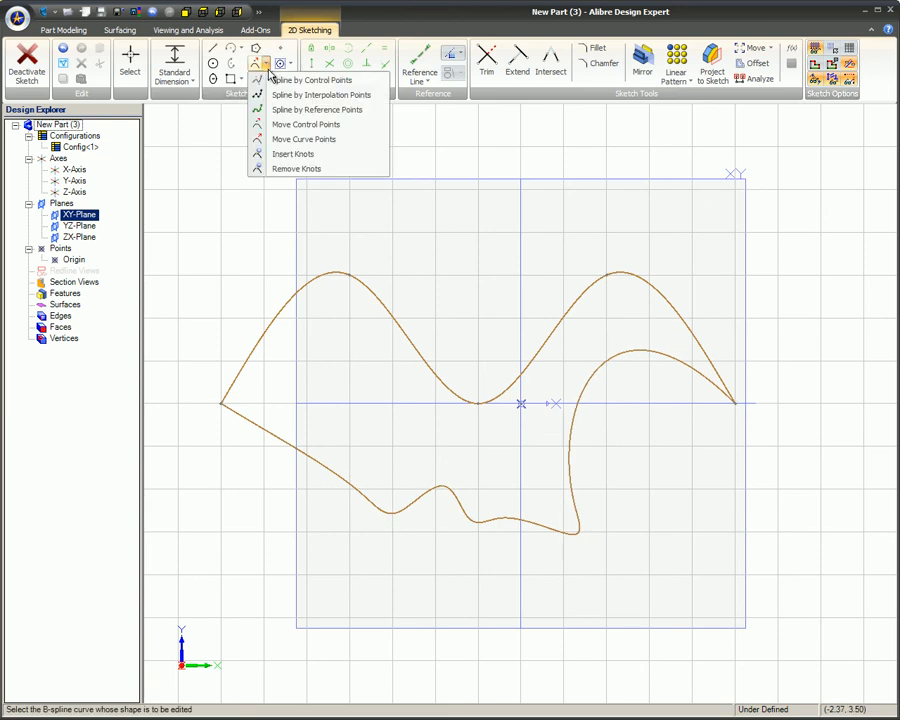
left_click(295, 168)
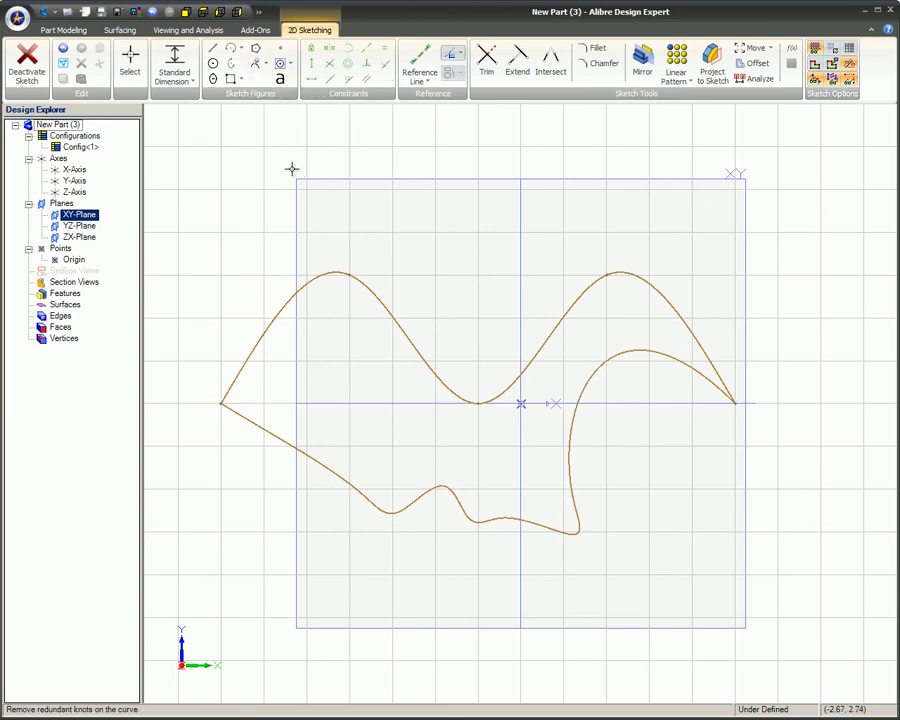
left_click(315, 463)
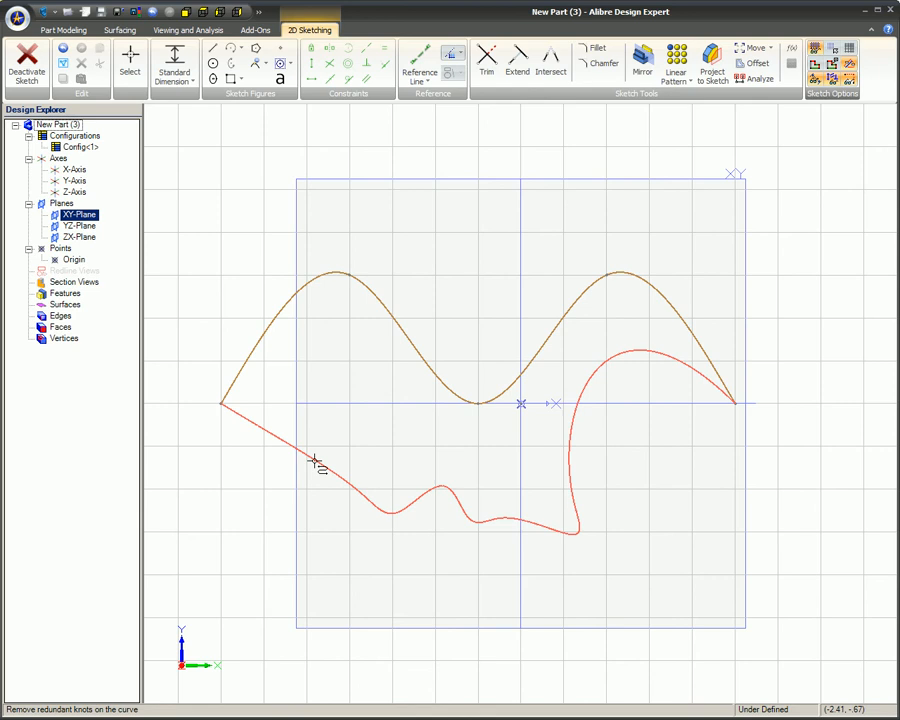
left_click(315, 463)
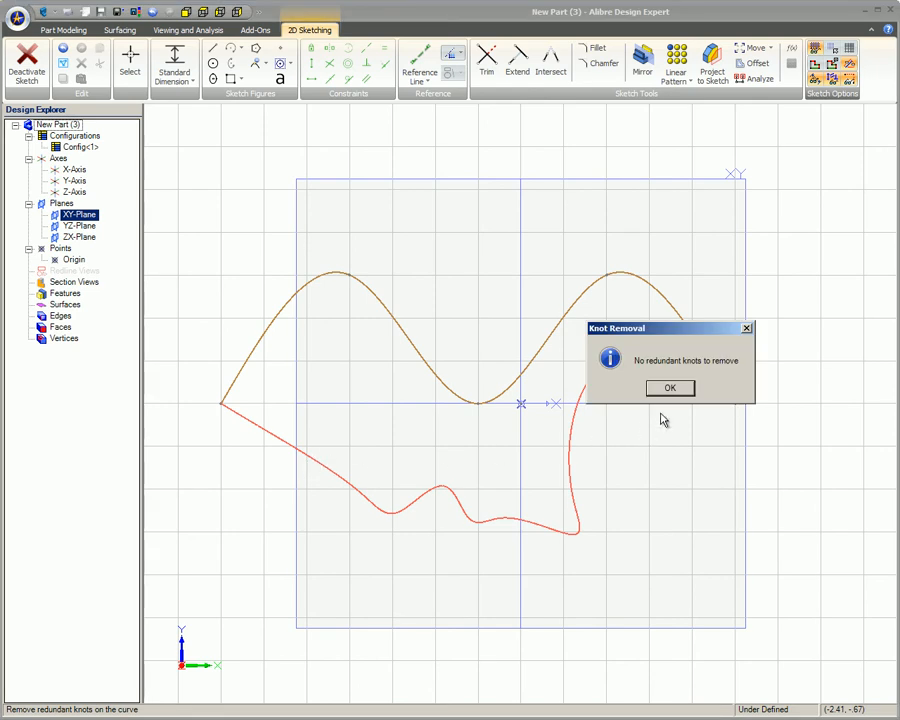
mouse_move(673, 410)
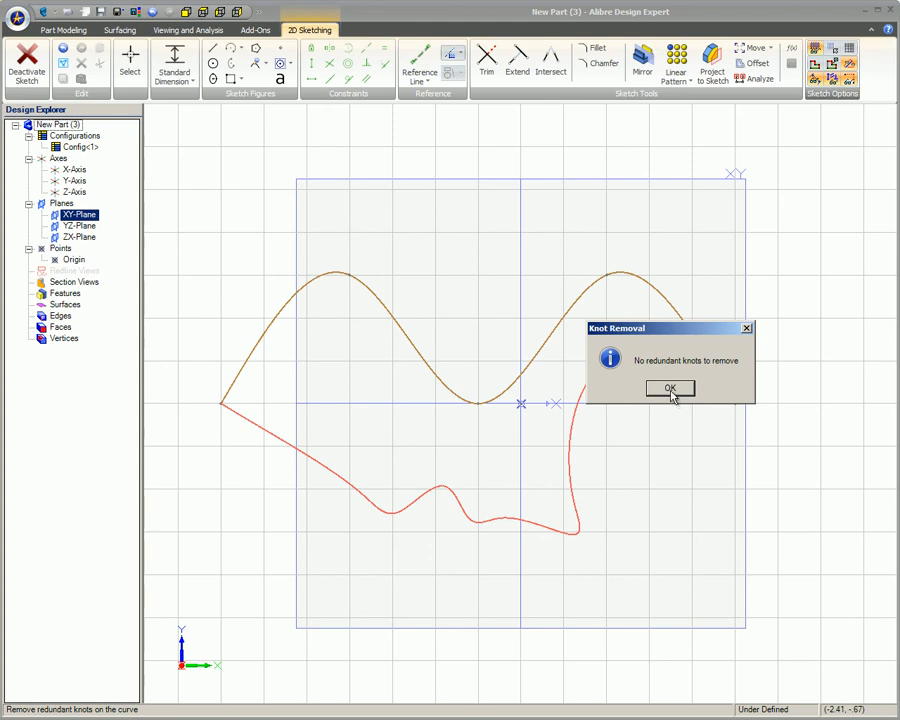
left_click(669, 388)
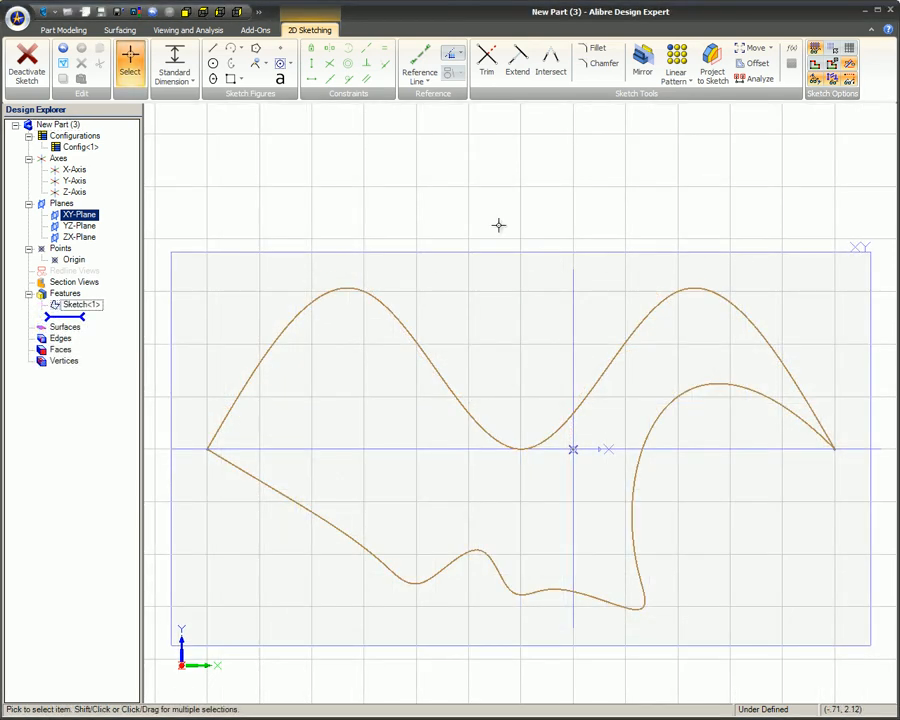
Step: Exit the sketch, extrude Sketch<1> into Extrusion<1>, and orbit to view it
left_click(62, 29)
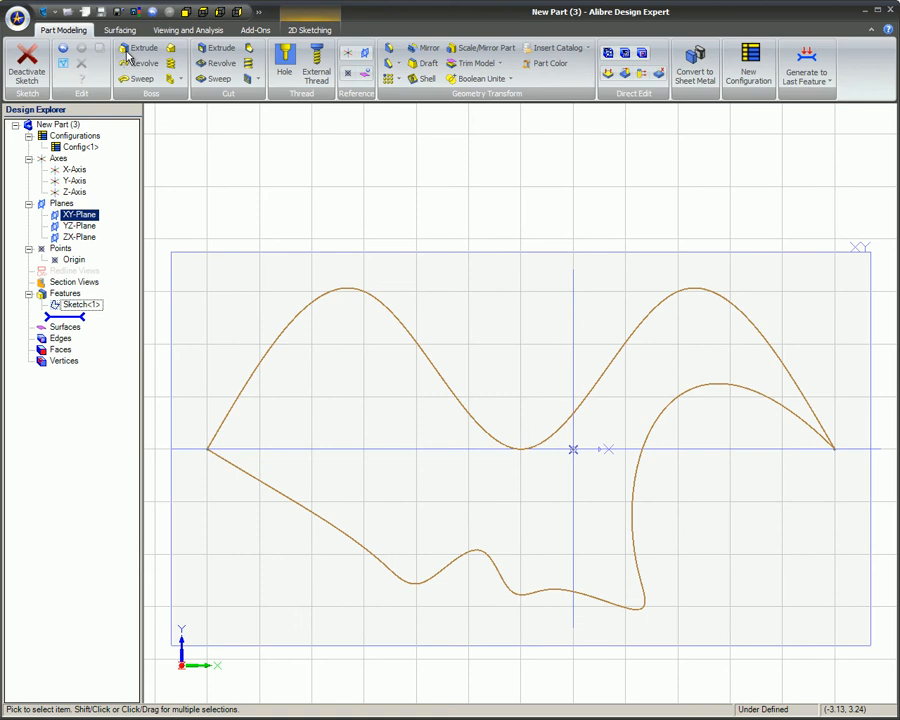
left_click(145, 48)
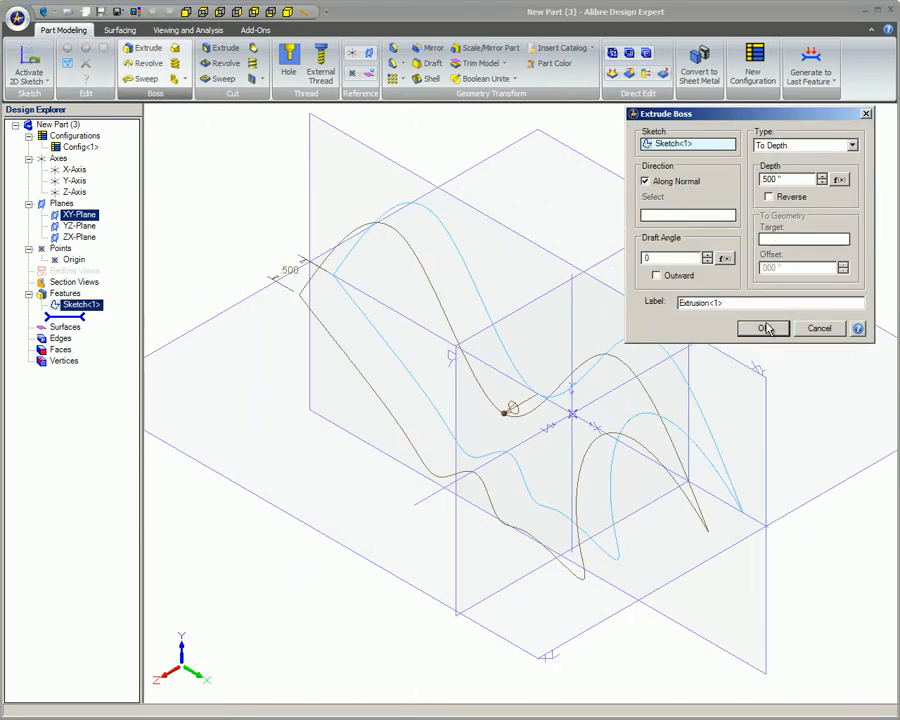
left_click(763, 328)
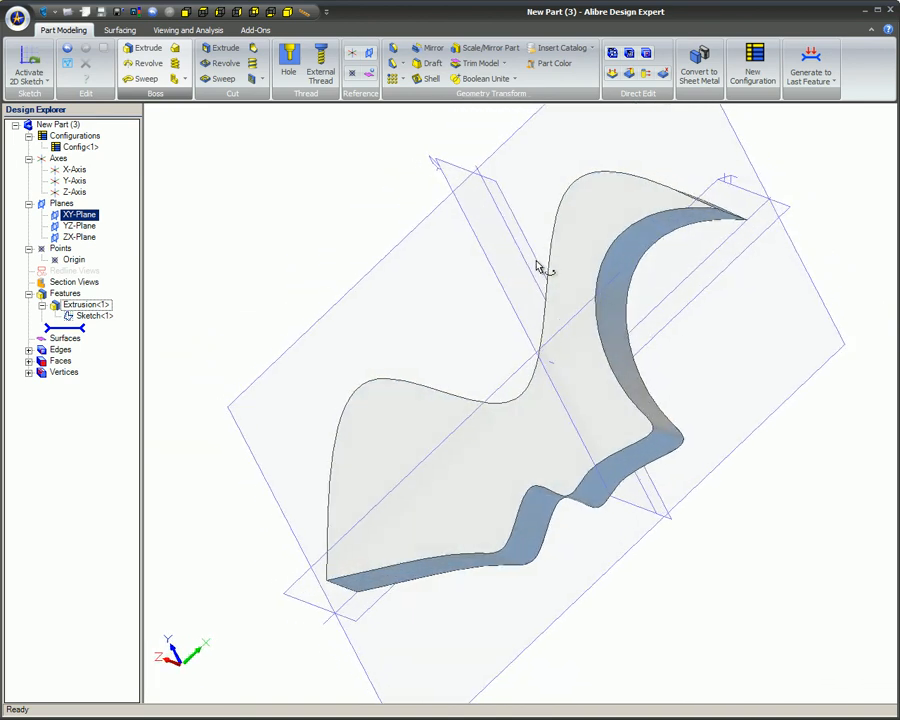
left_click_drag(540, 268, 460, 318)
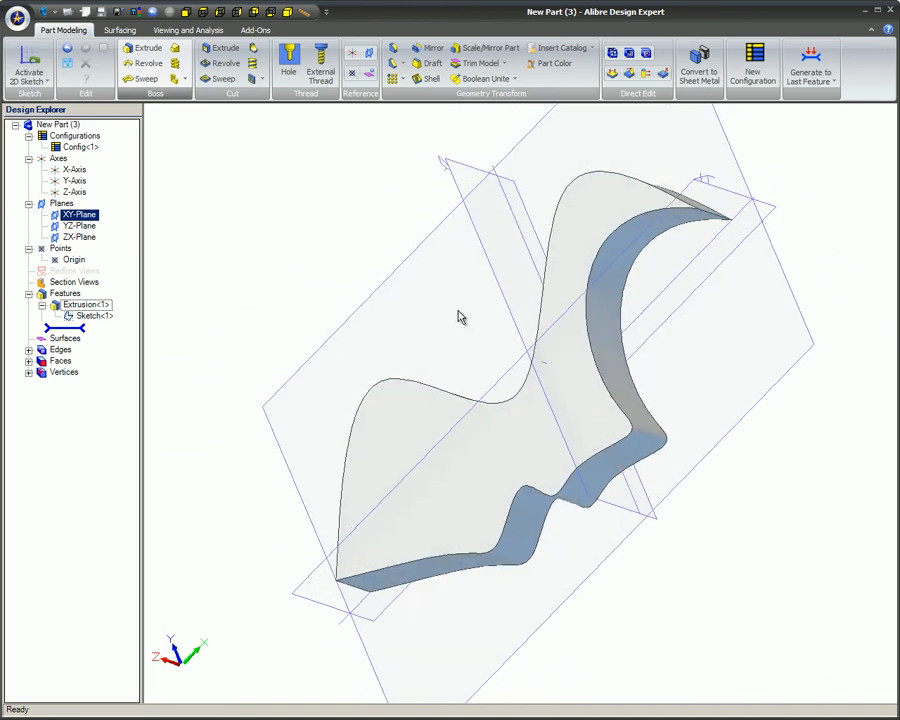